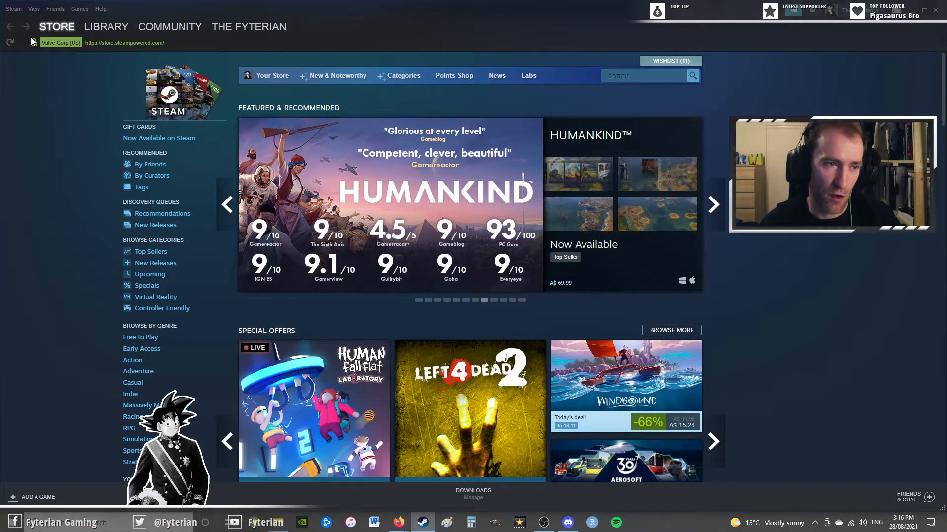
Step: Switch Steam from the Store page to the game library
click(106, 26)
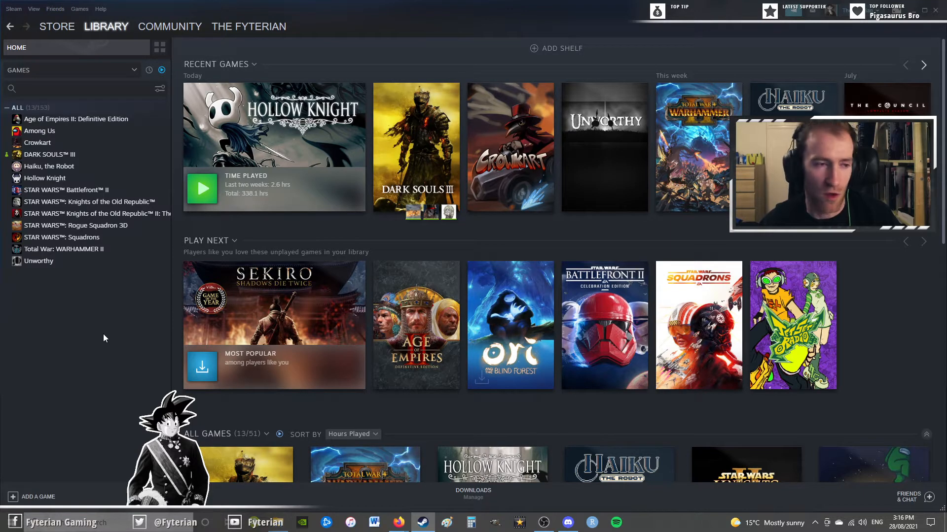
mouse_move(282, 199)
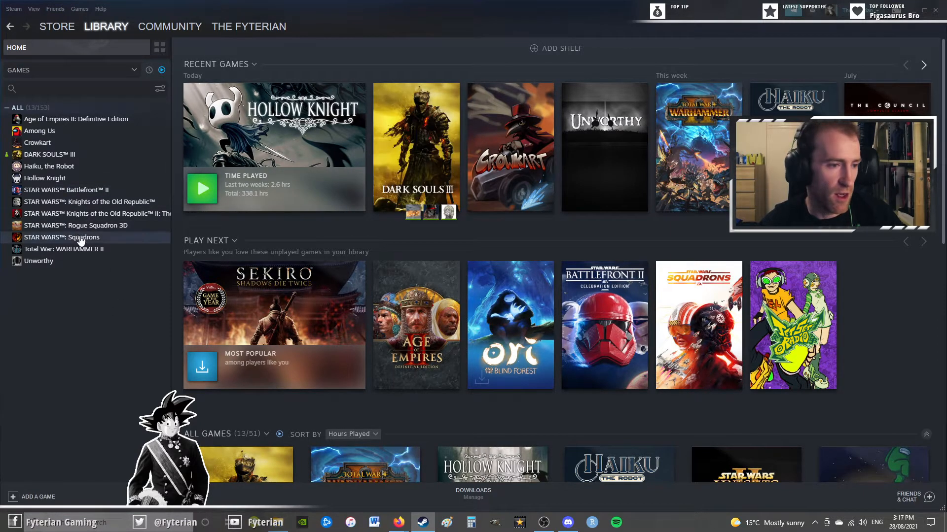
mouse_move(44, 178)
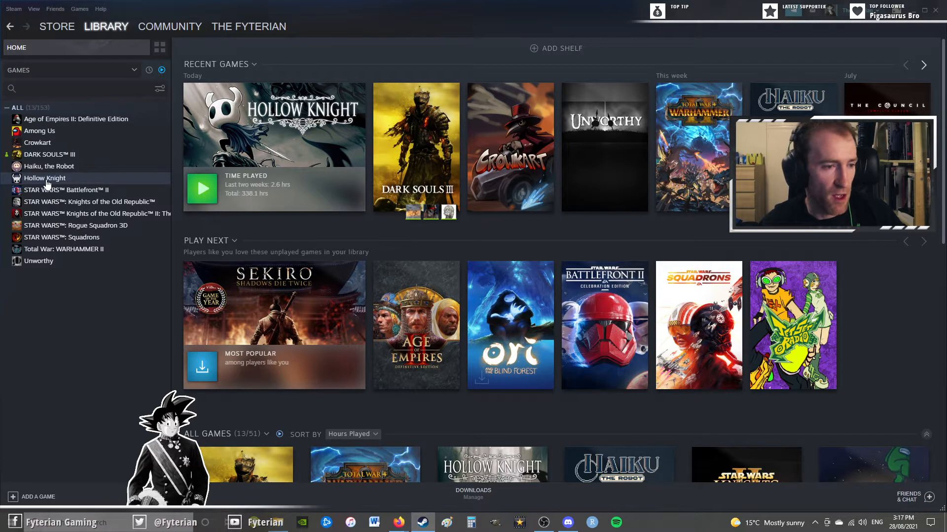
Step: Set Hollow Knight's Steam beta to '1.4.3.2 - 32-bit compatibility' and hide Steam
right_click(43, 178)
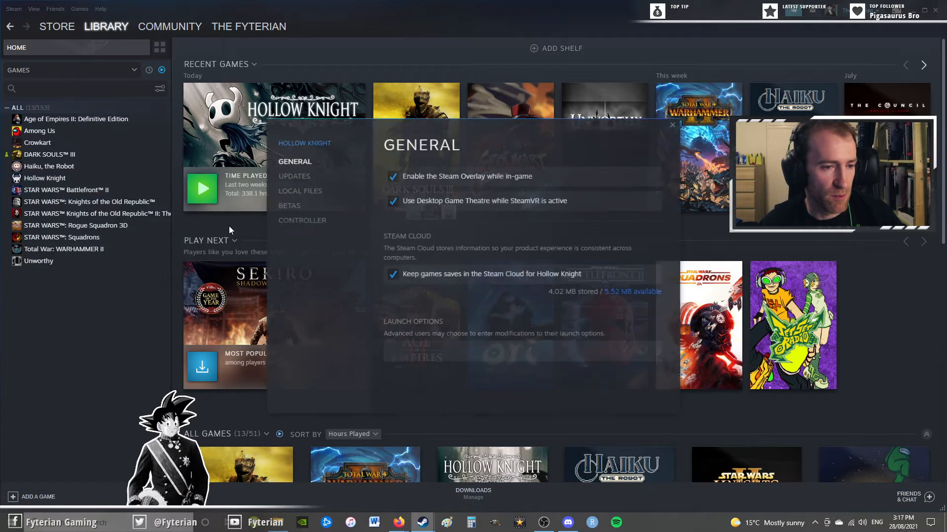
click(290, 205)
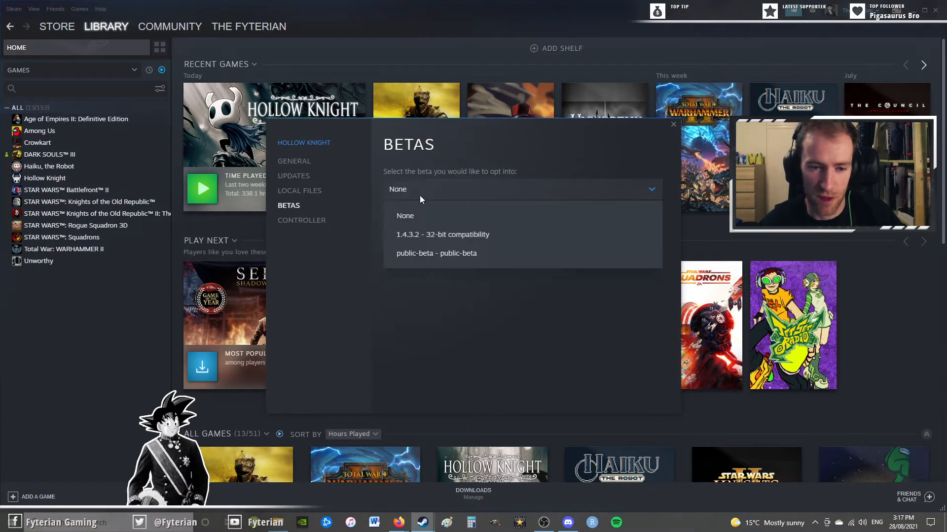
mouse_move(430, 234)
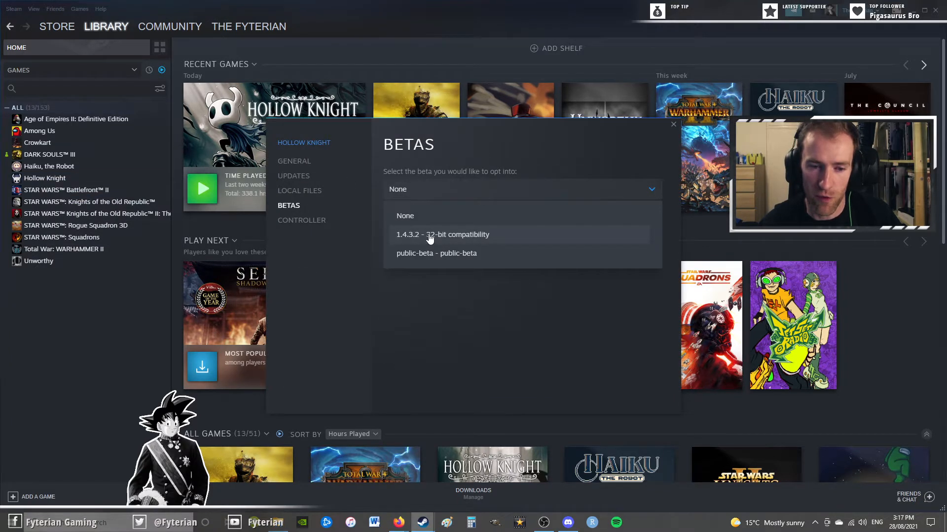
click(443, 234)
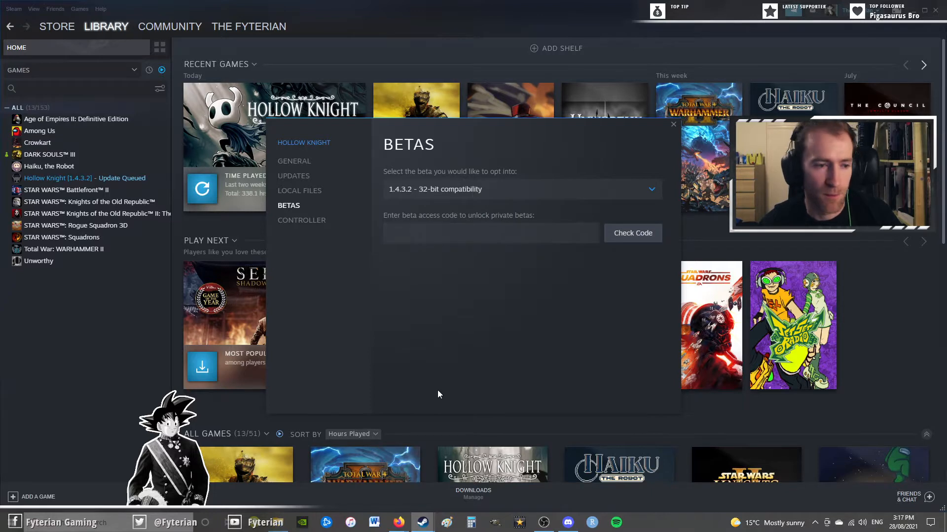
click(672, 124)
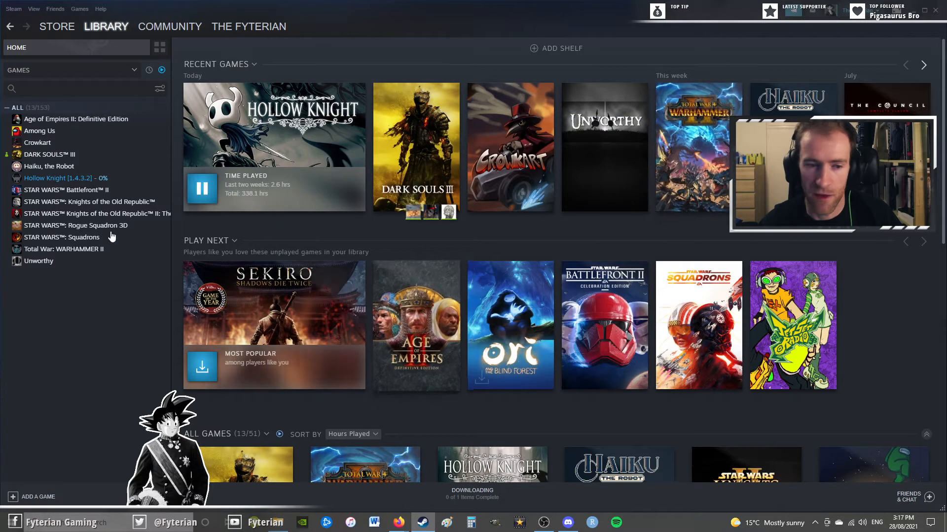
mouse_move(69, 366)
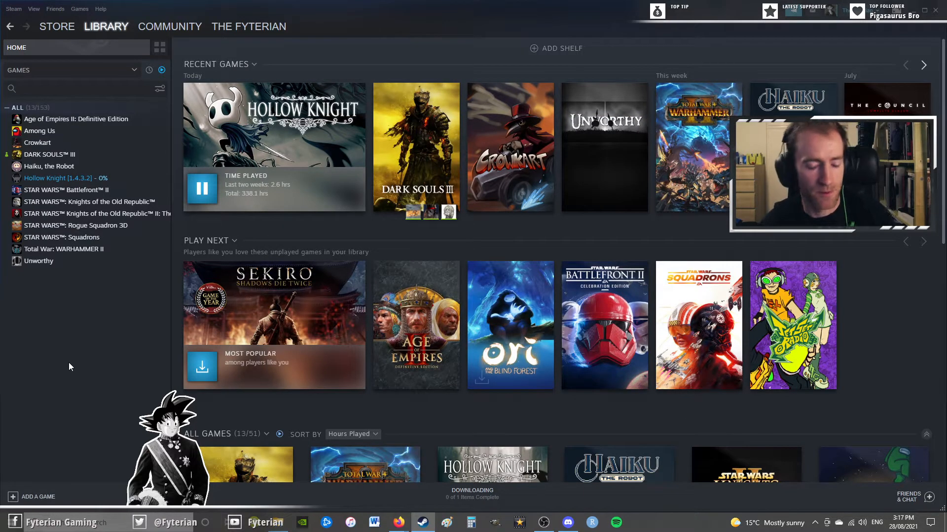
click(202, 189)
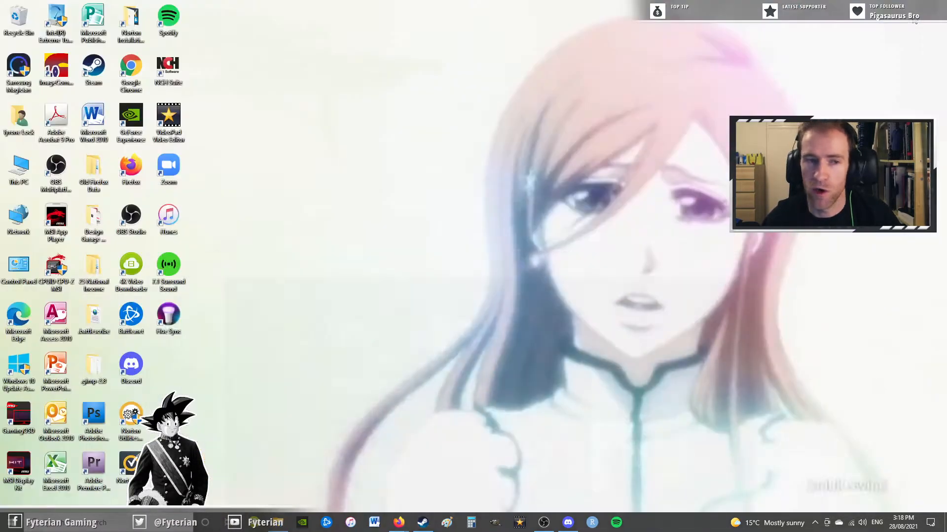
mouse_move(398, 522)
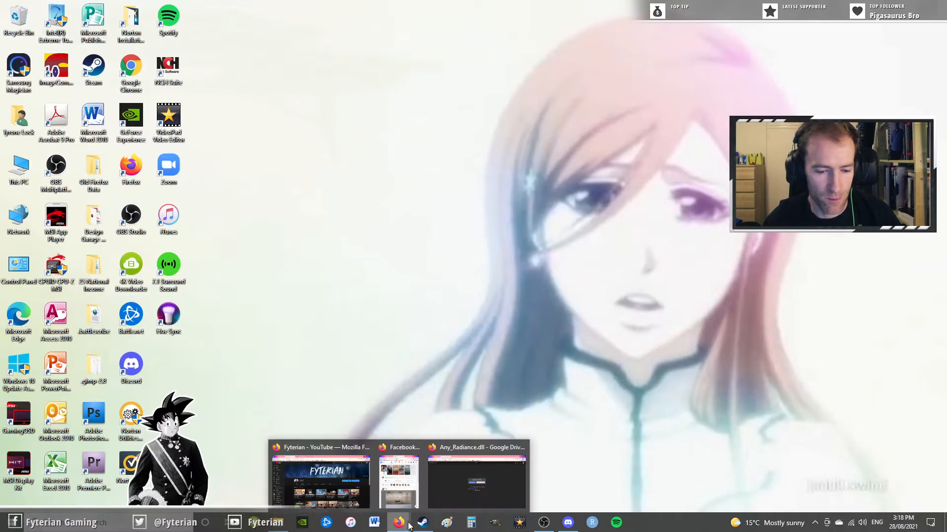
Step: Bring up Firefox's New Tab and select the radiance.host ModInstaller.exe address
click(476, 477)
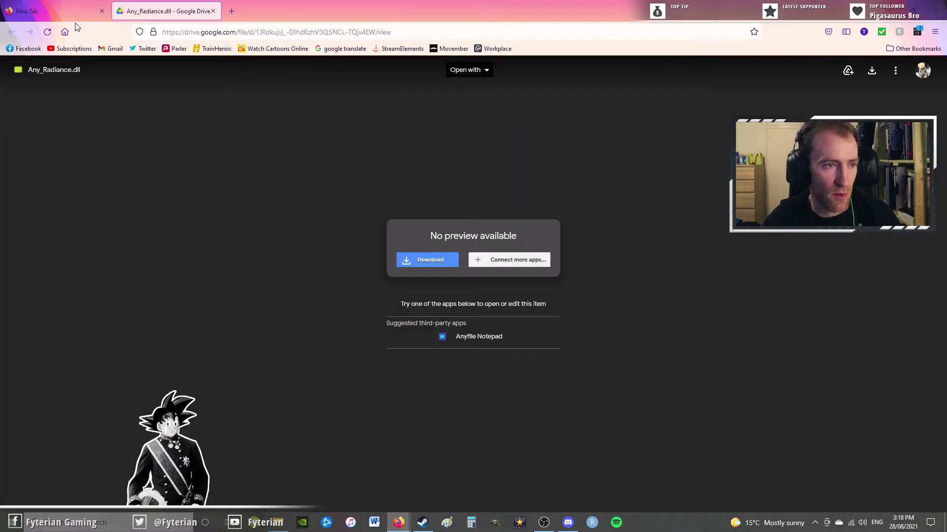
click(49, 11)
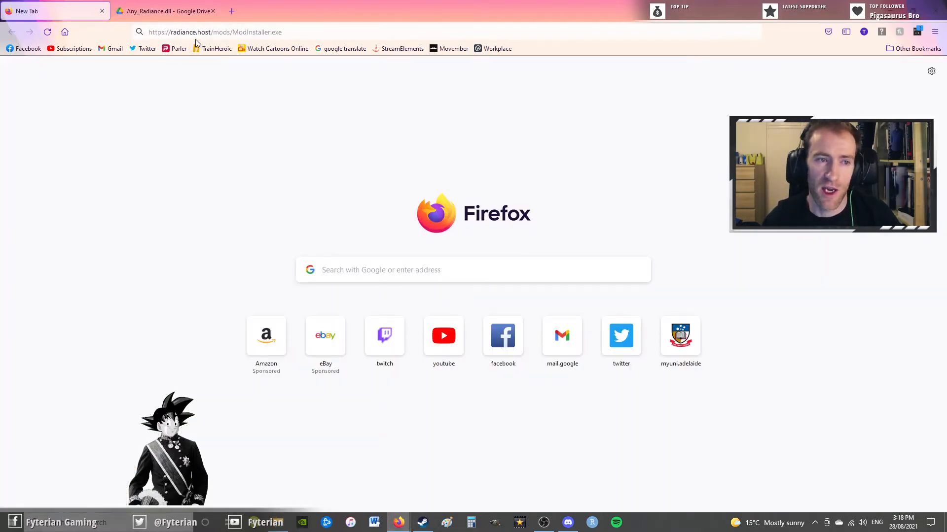
mouse_move(259, 81)
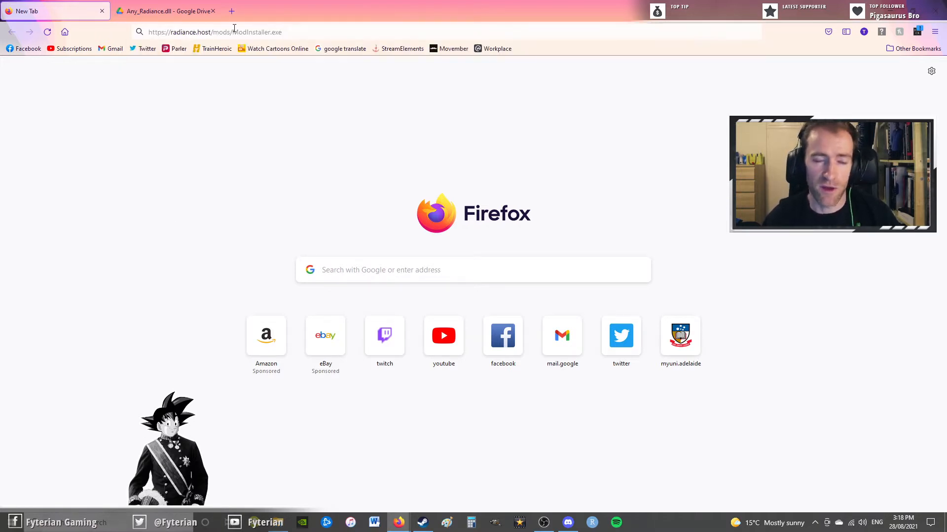
click(215, 32)
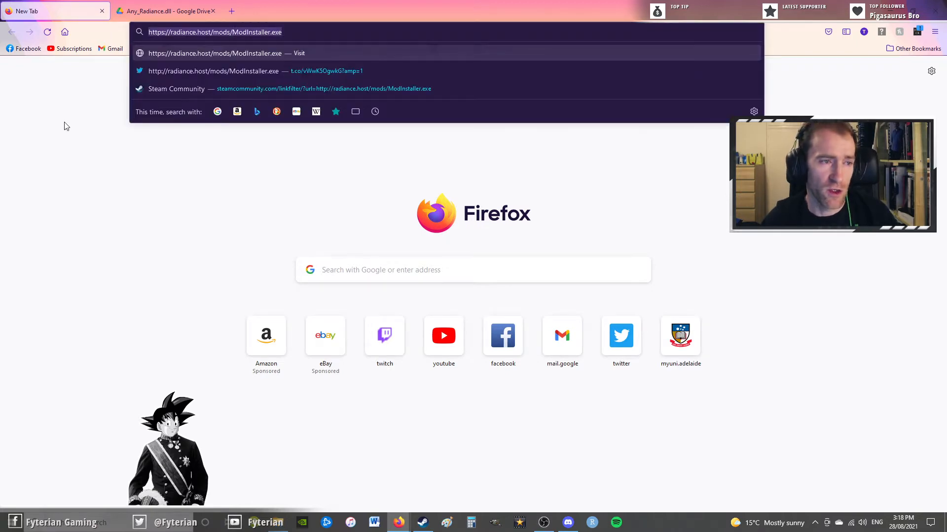
mouse_move(103, 145)
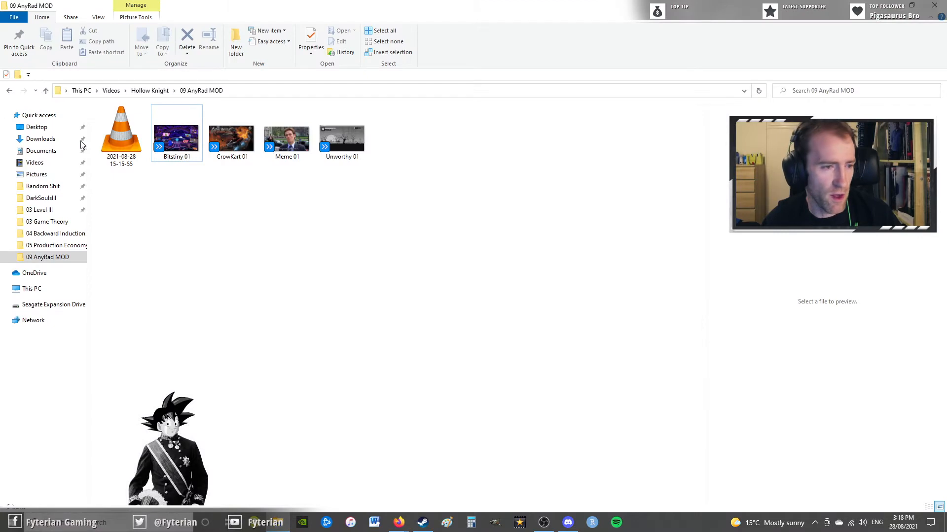
Step: Run ModInstaller from Downloads and acknowledge the 'Download completed!' message
click(41, 139)
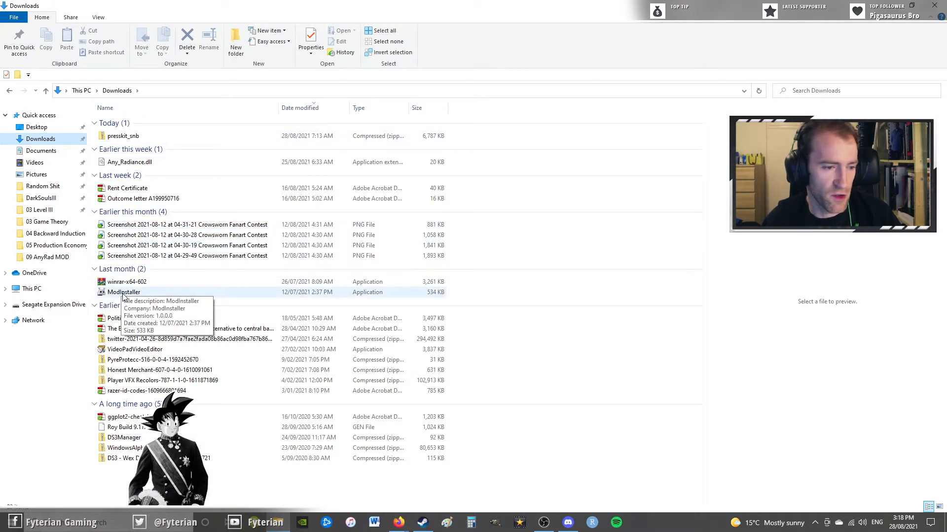
click(123, 292)
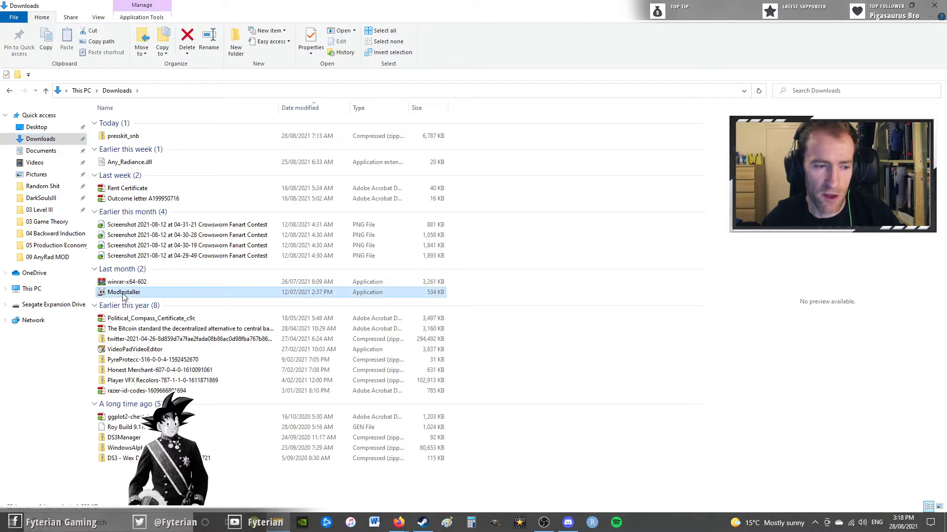
double_click(123, 293)
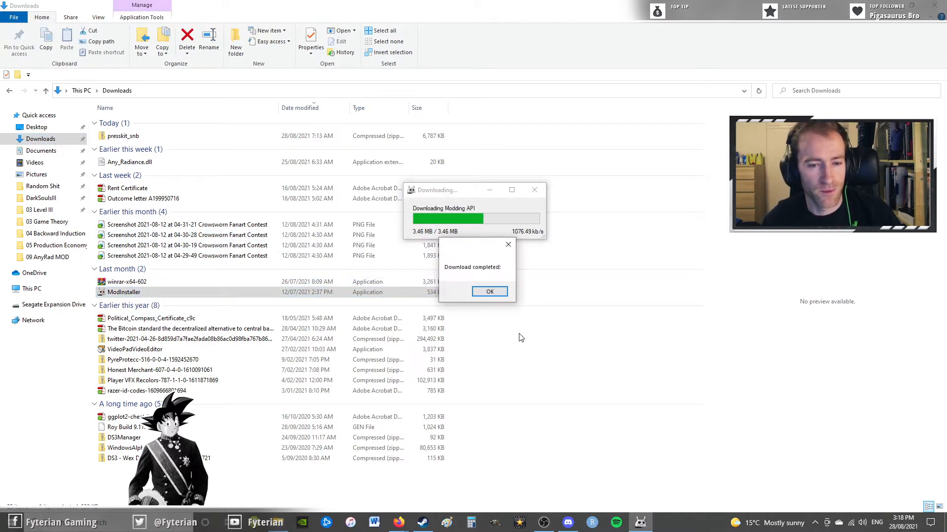
click(489, 291)
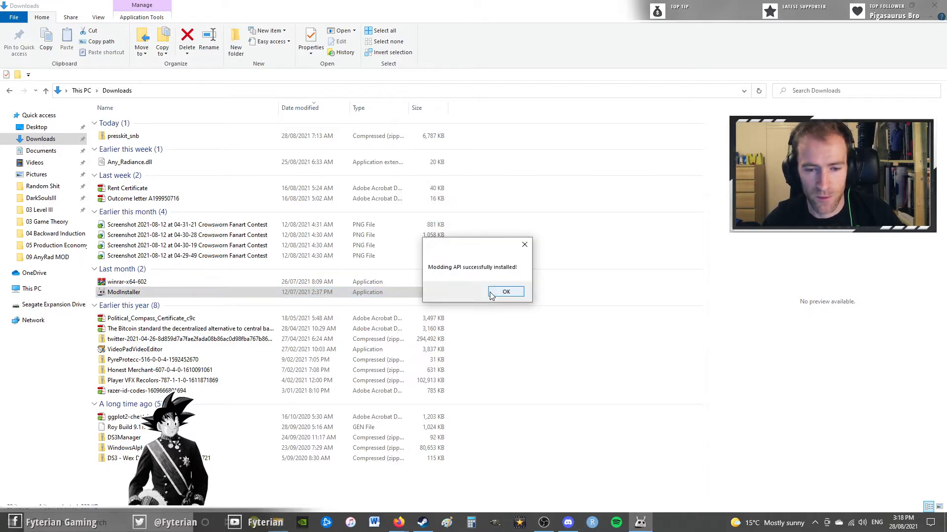
click(505, 292)
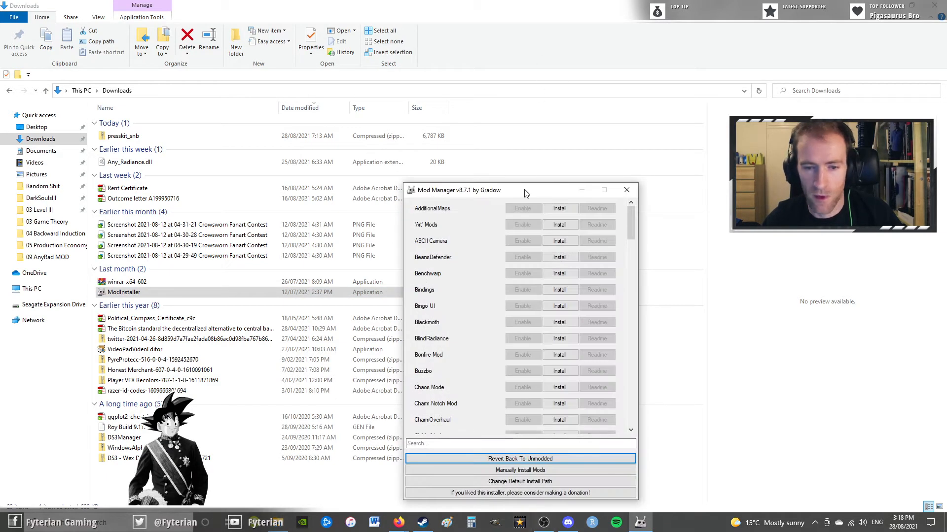
drag(459, 190, 631, 91)
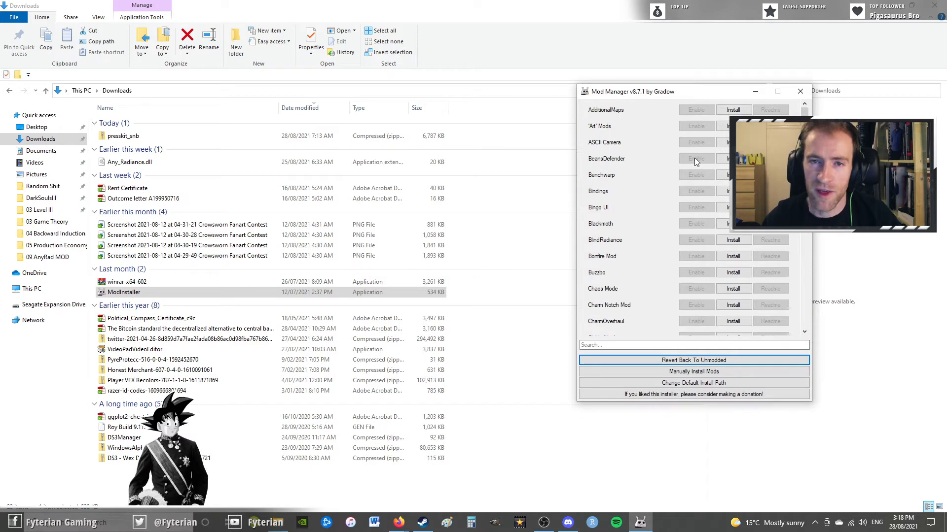
scroll(down, 3)
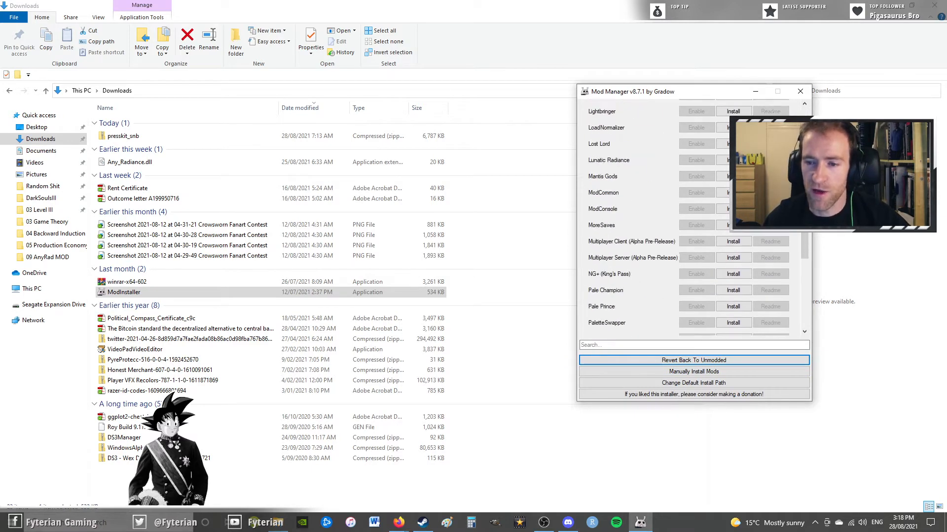
scroll(down, 3)
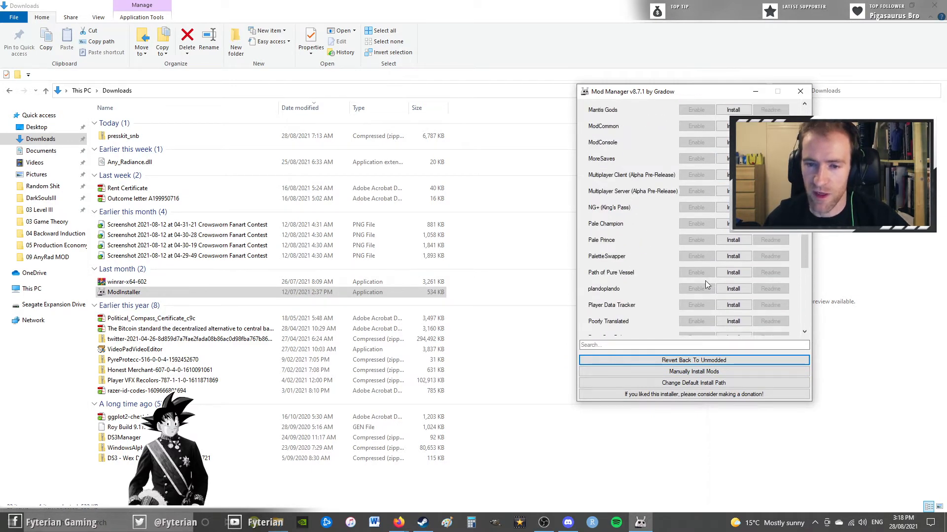
scroll(up, 3)
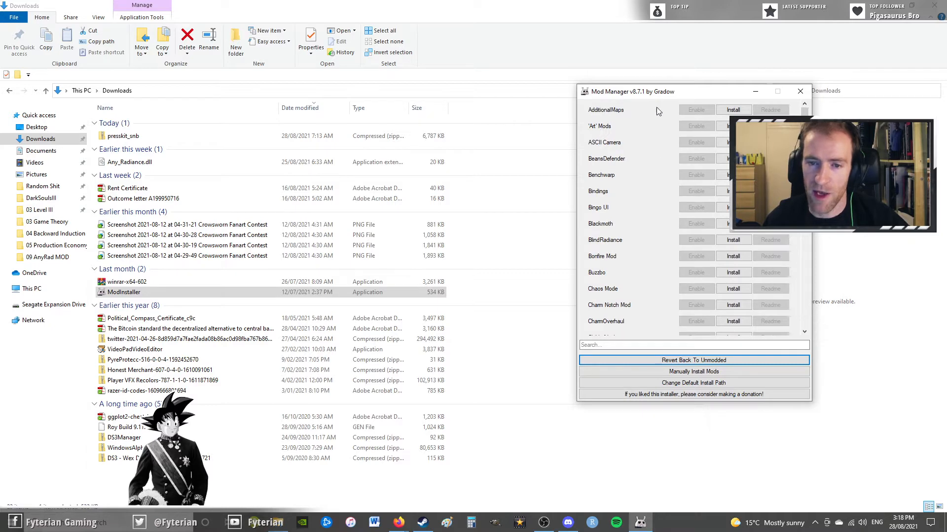
scroll(down, 3)
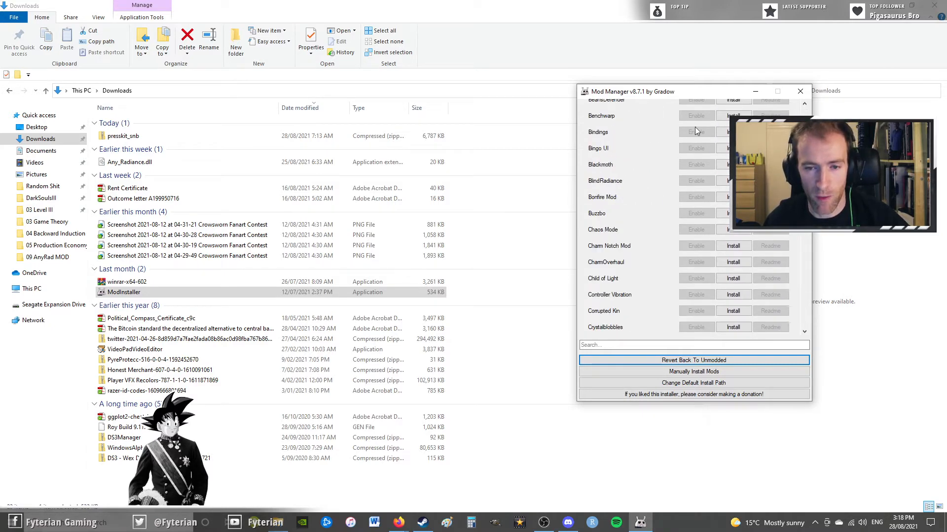
scroll(up, 3)
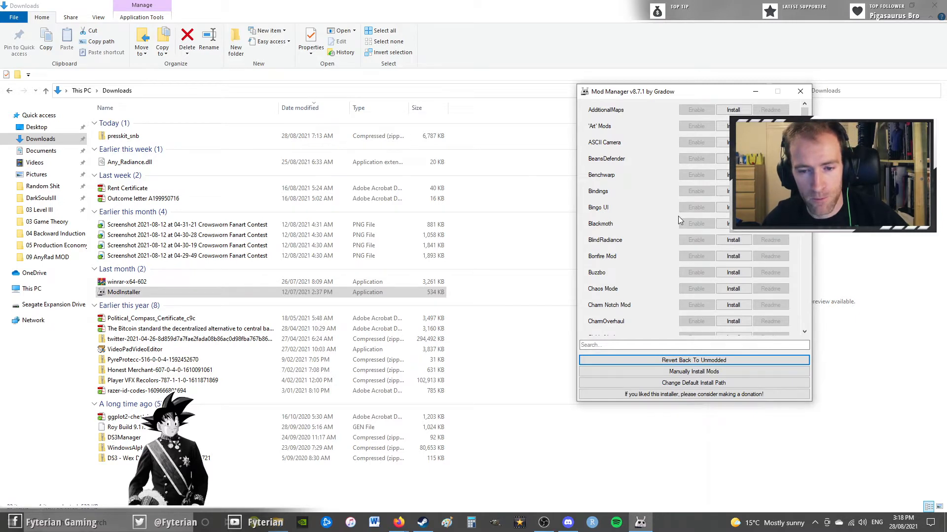
scroll(down, 3)
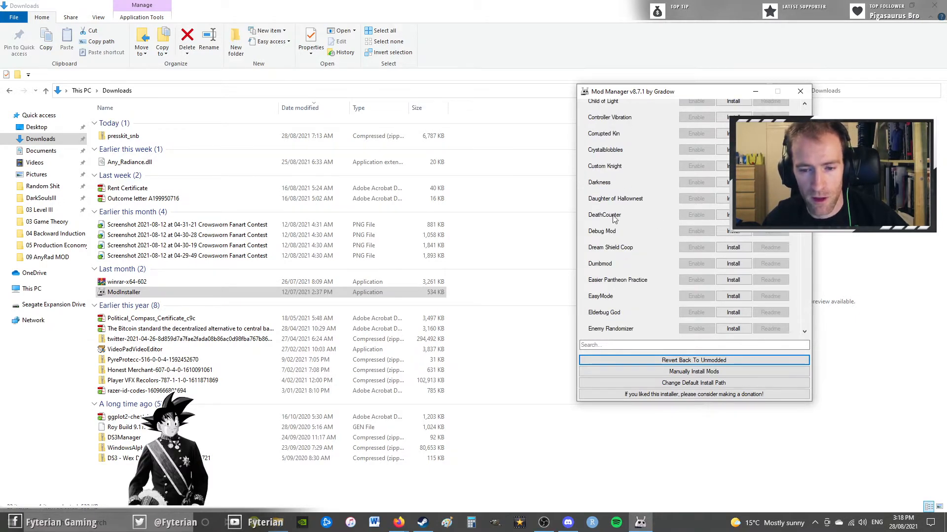
scroll(up, 3)
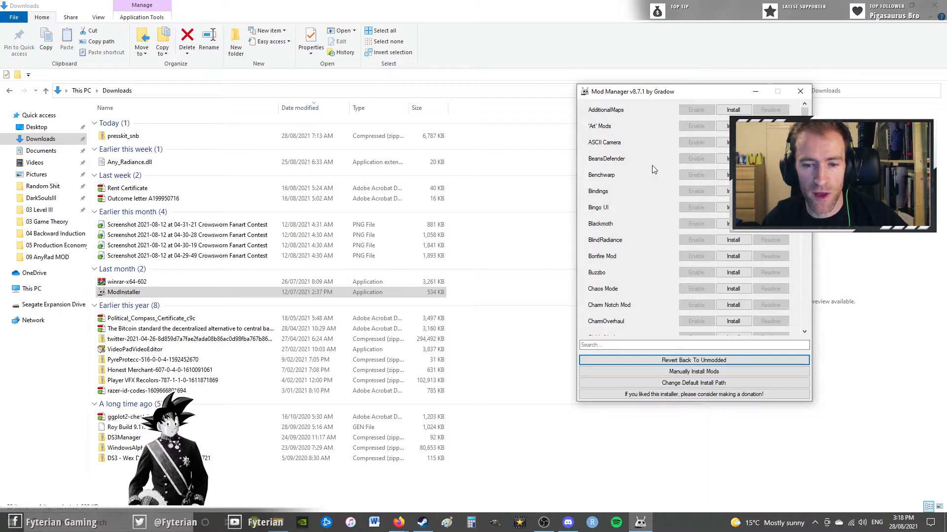
scroll(down, 3)
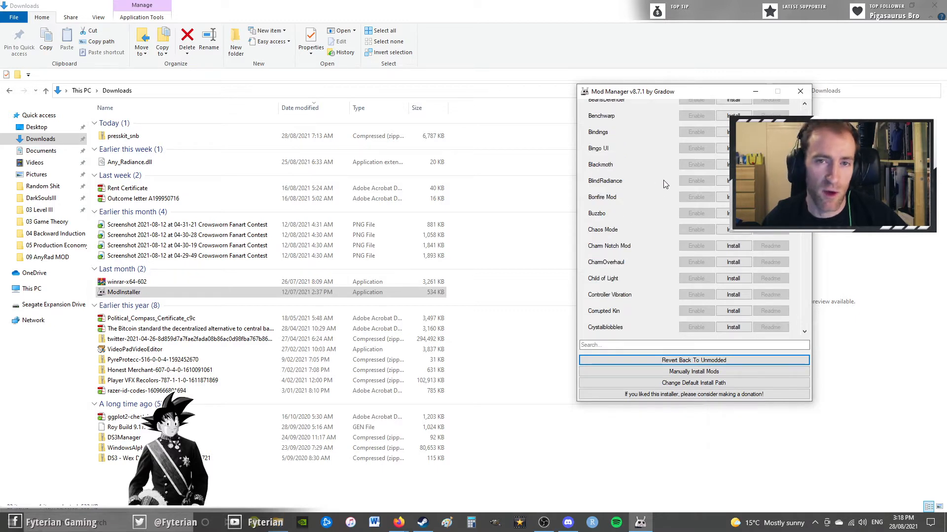
mouse_move(667, 210)
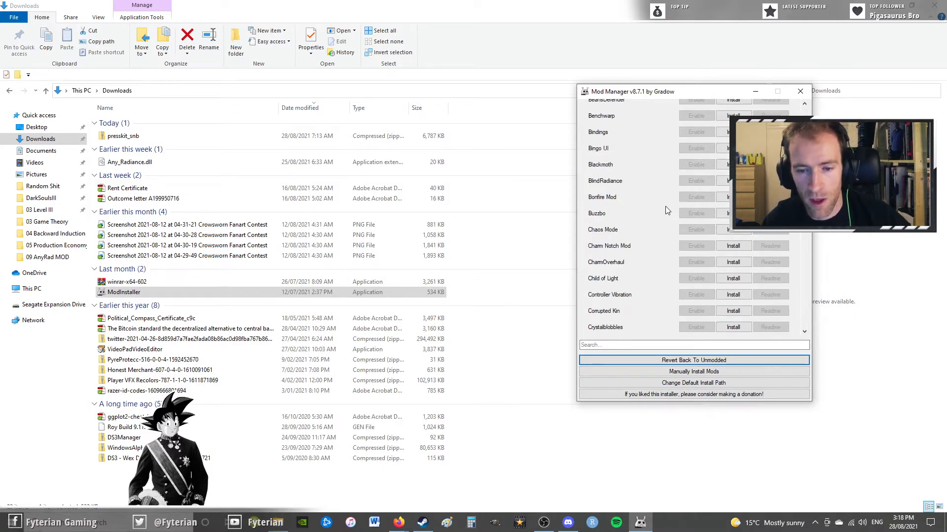
scroll(down, 3)
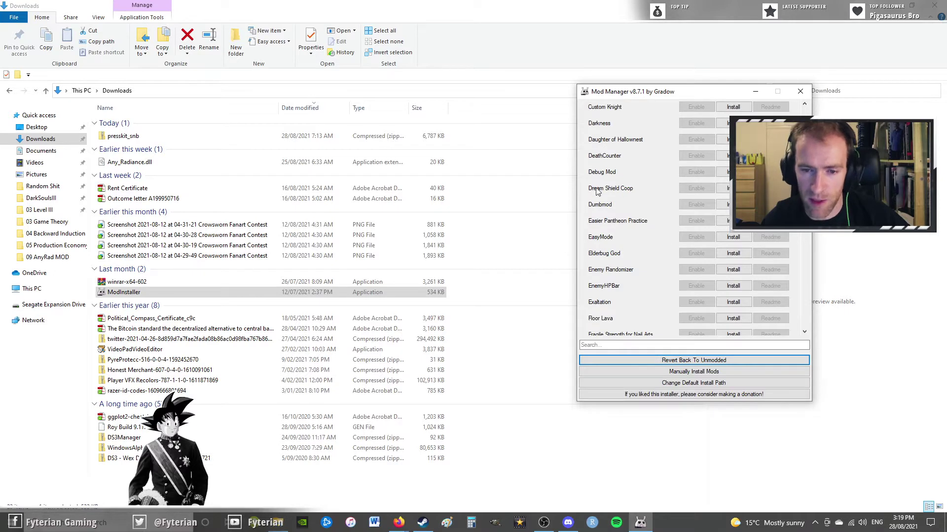
Step: Install Debug Mod, confirm it, and dismiss the success message
click(732, 172)
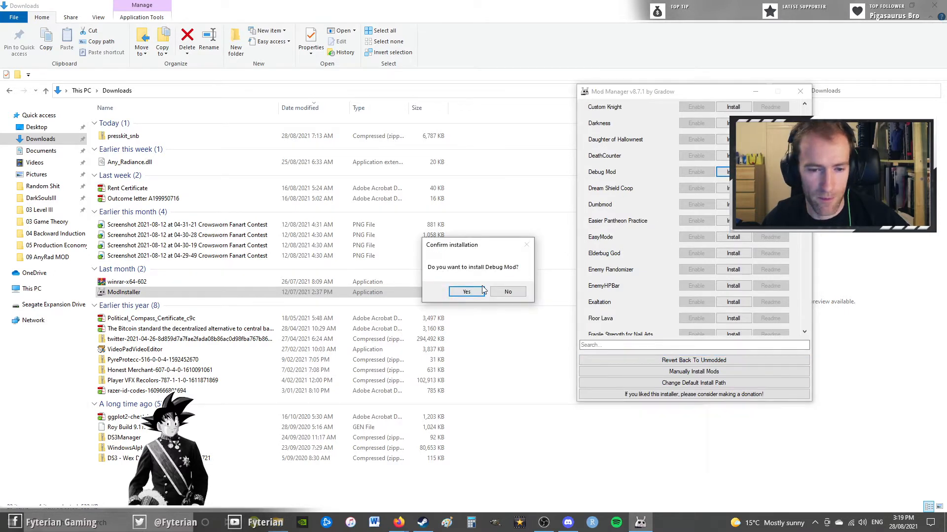
click(465, 292)
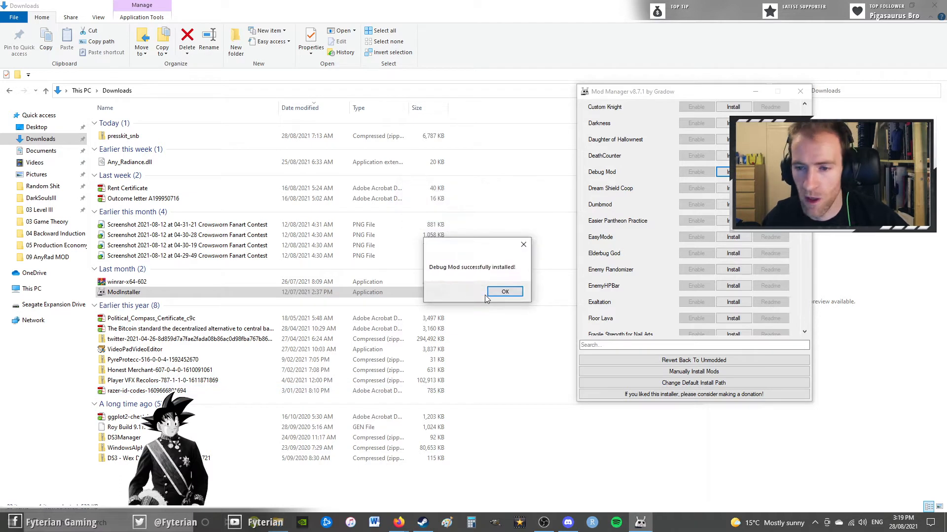
click(505, 292)
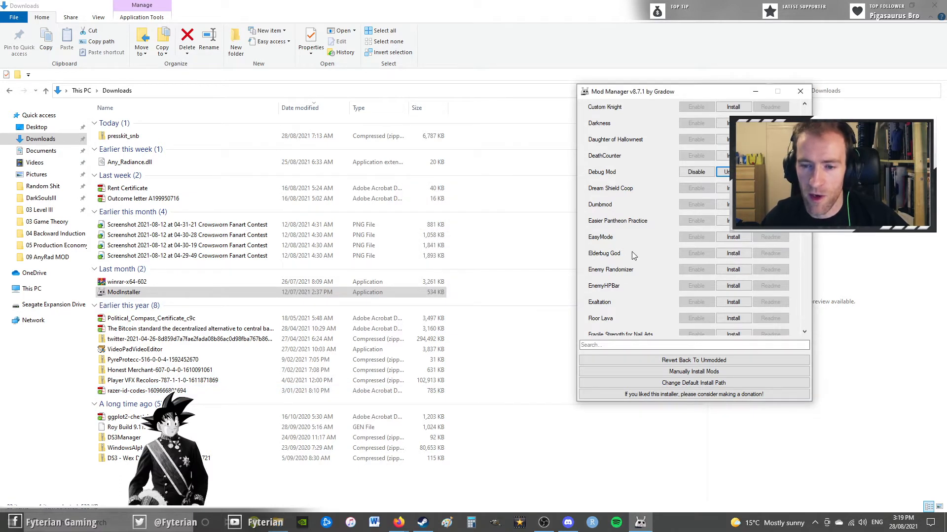
scroll(down, 3)
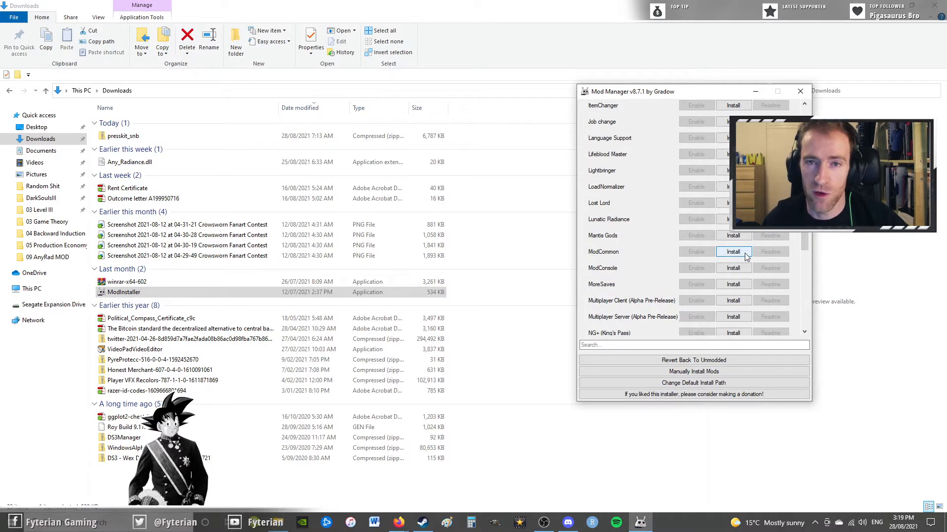
mouse_move(398, 523)
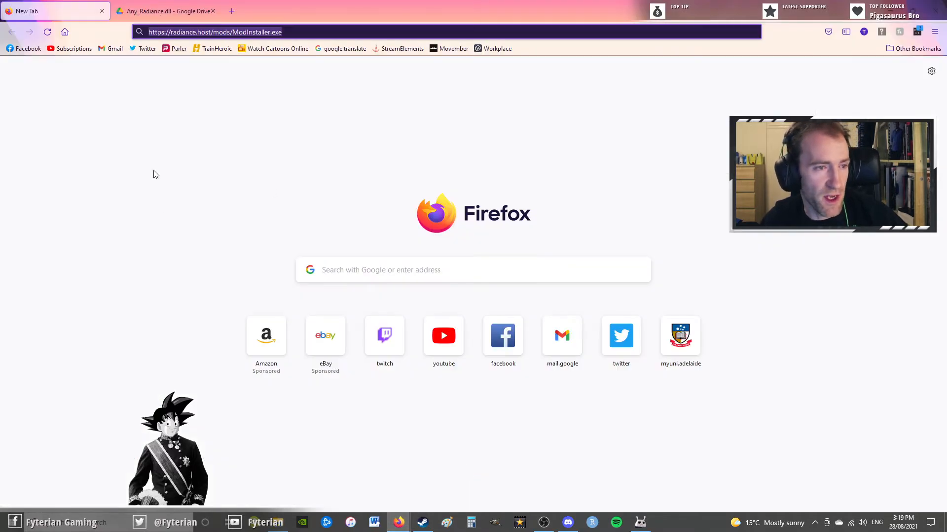
Step: Return from Firefox to the File Explorer Downloads window
click(166, 10)
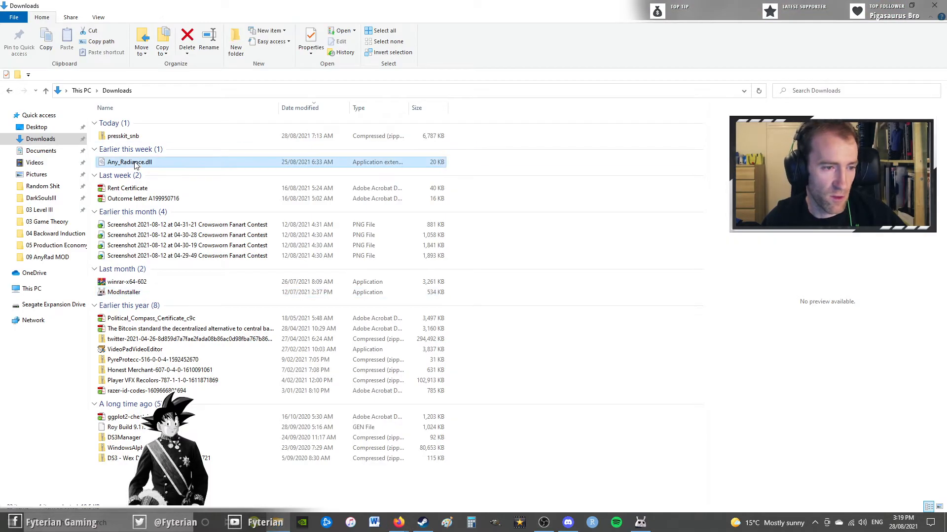
Step: Put Any_Radiance.dll into Hollow Knight's hollow_knight_Data\Managed\Mods folder and close File Explorer
right_click(130, 161)
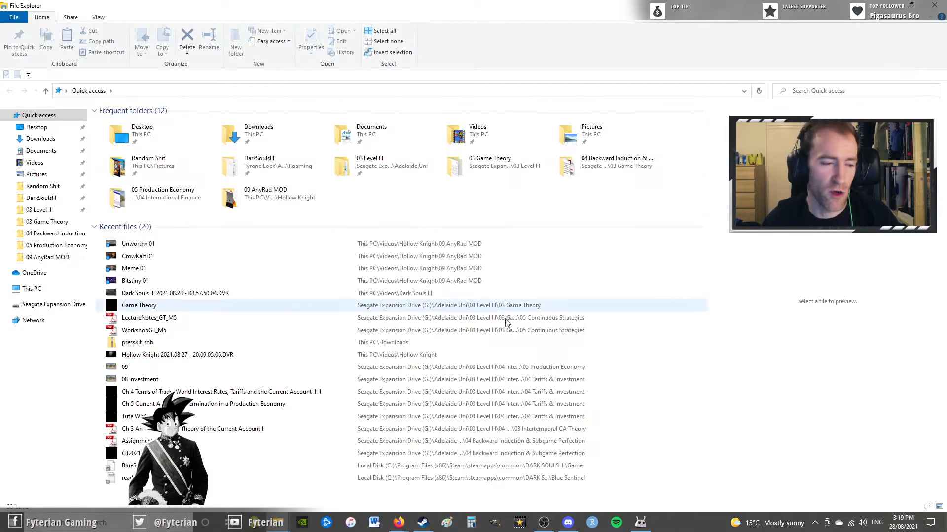
click(31, 288)
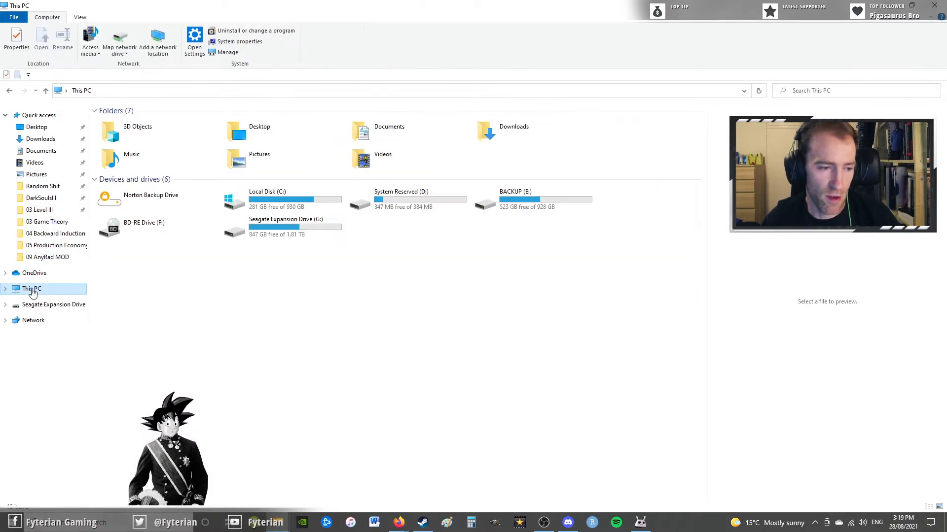
double_click(267, 200)
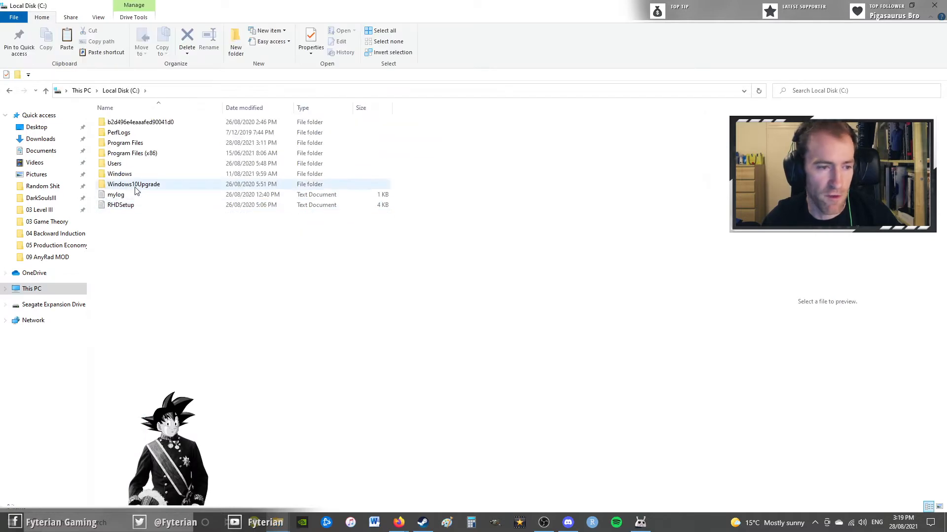
double_click(132, 152)
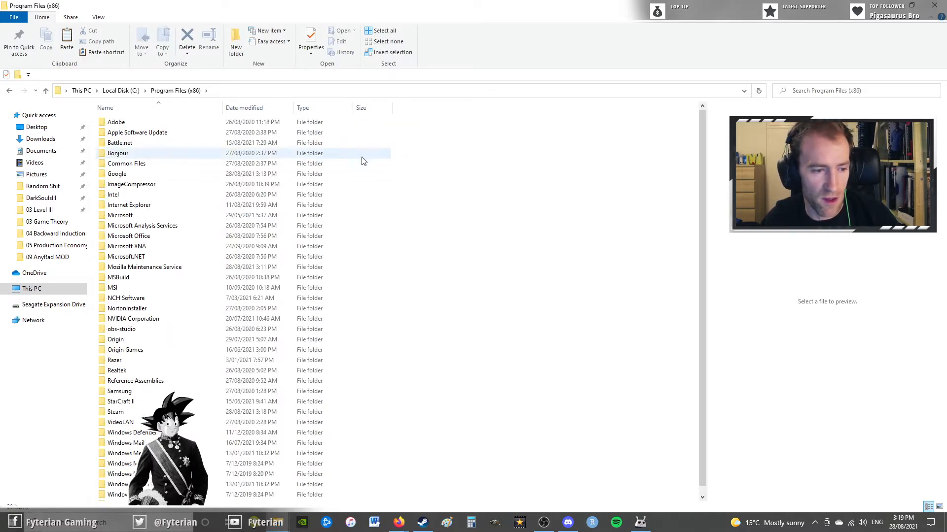
double_click(115, 412)
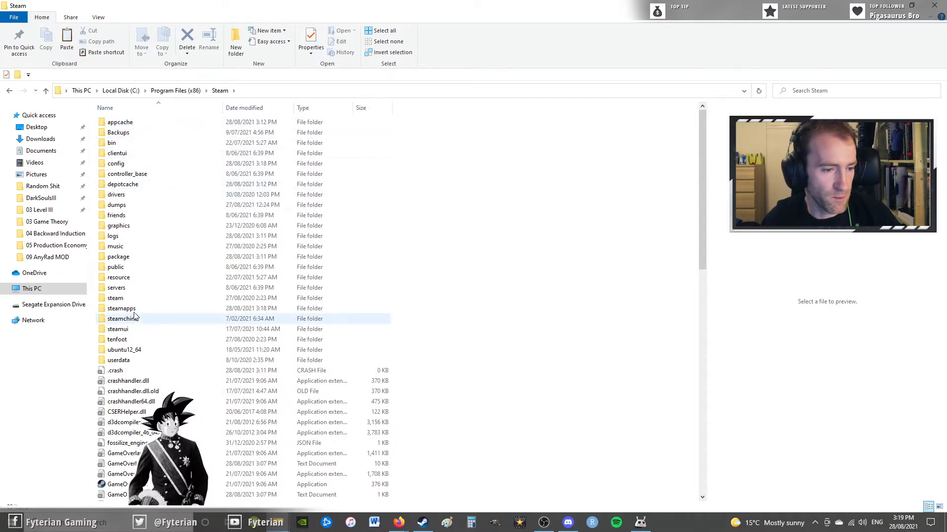
double_click(121, 309)
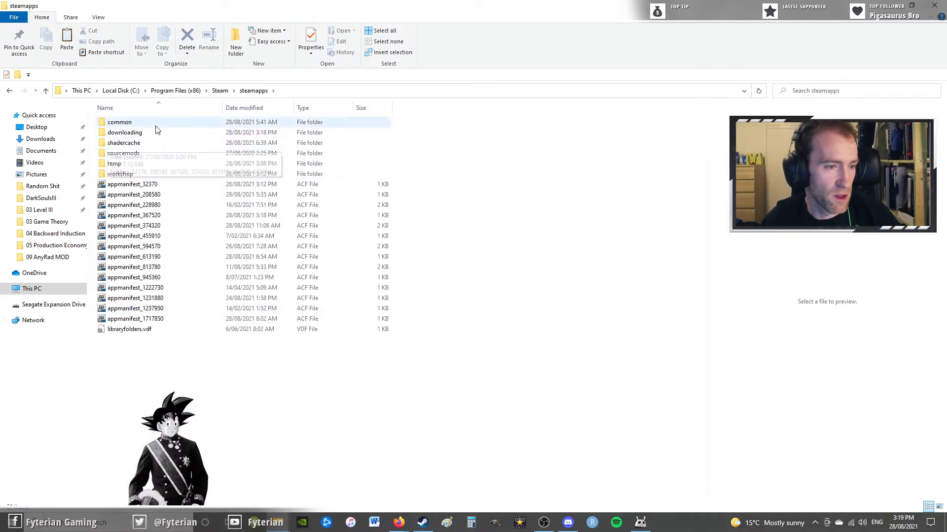
double_click(119, 122)
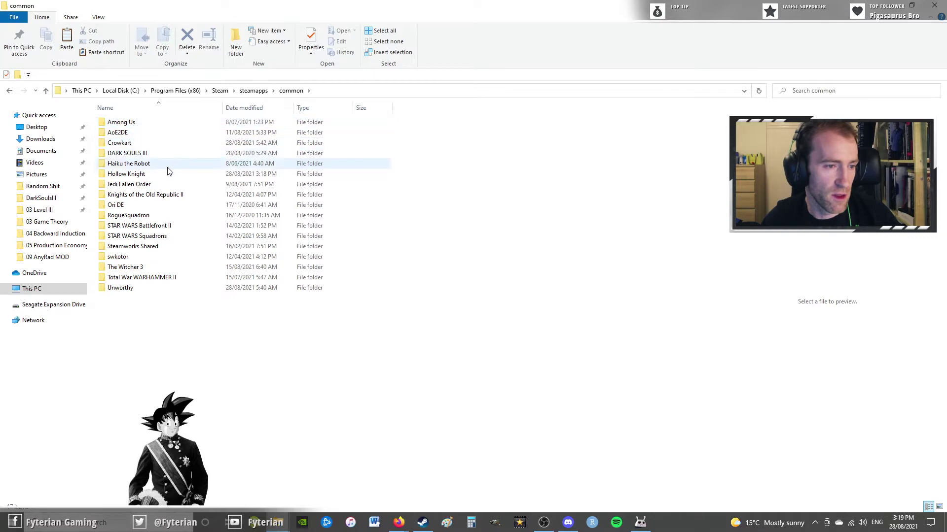
double_click(126, 174)
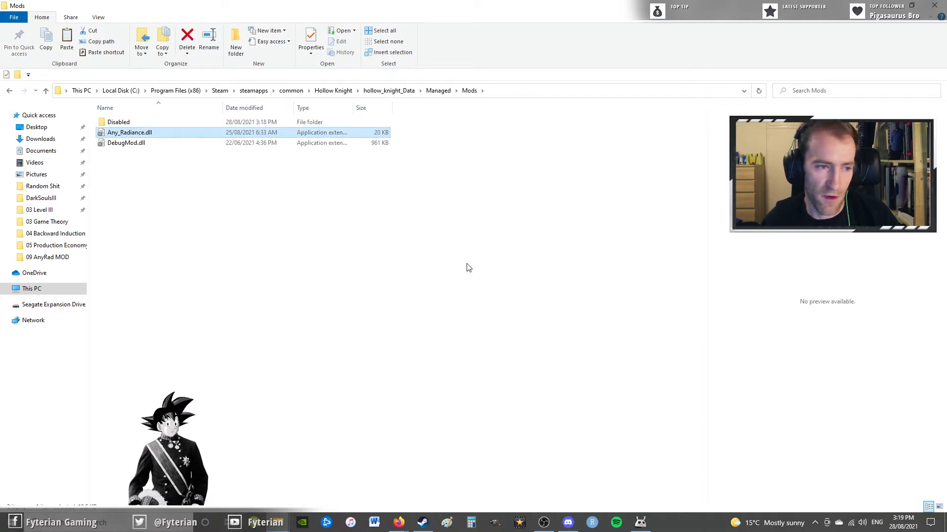
click(468, 267)
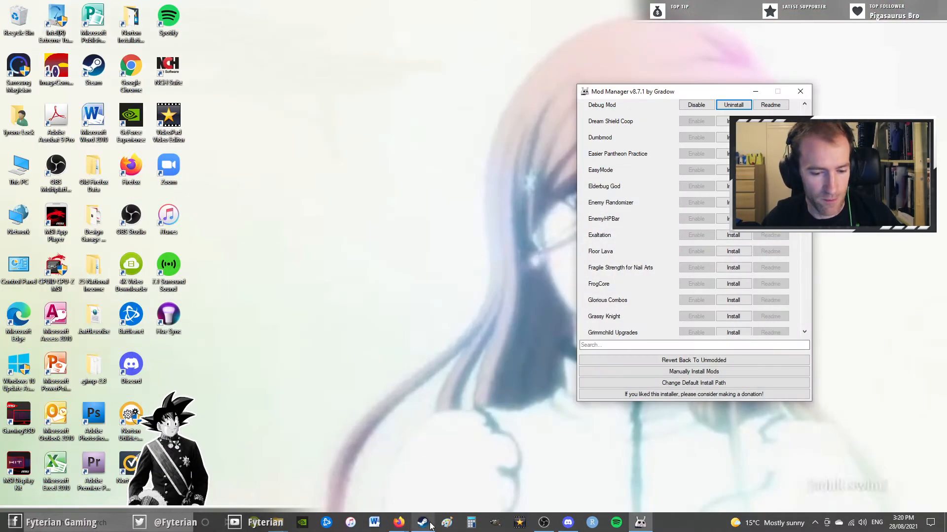
Step: Bring up Steam's library showing Hollow Knight at version 1.4.3.2
click(422, 522)
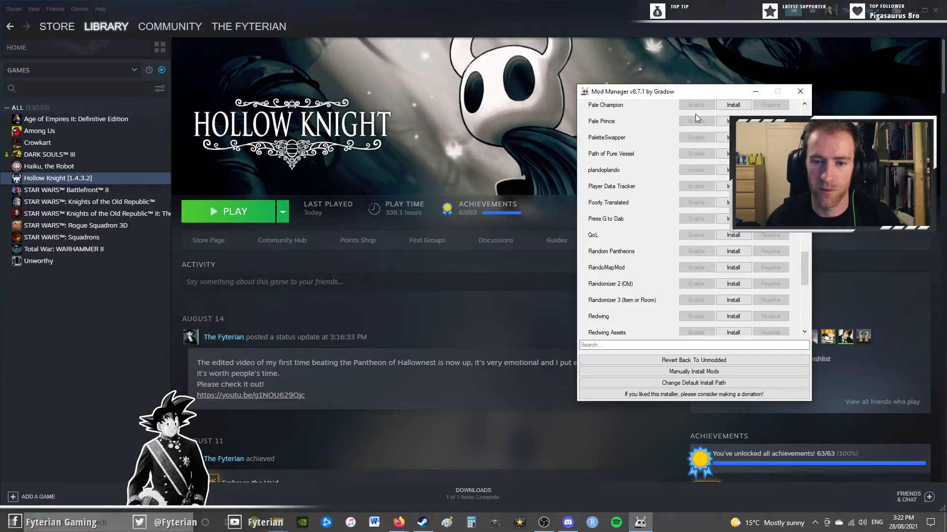
mouse_move(640, 166)
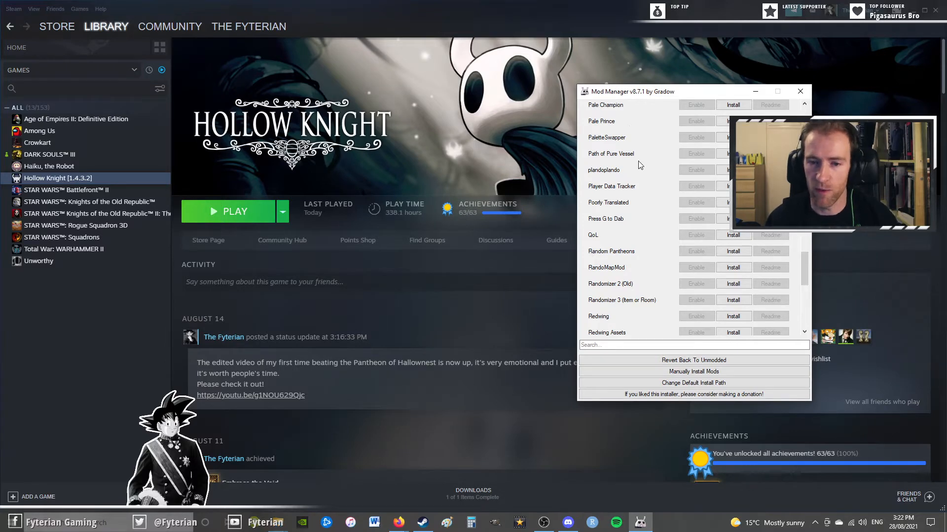
Step: Install ModCommon, confirm with Yes, and acknowledge the success dialog
scroll(up, 3)
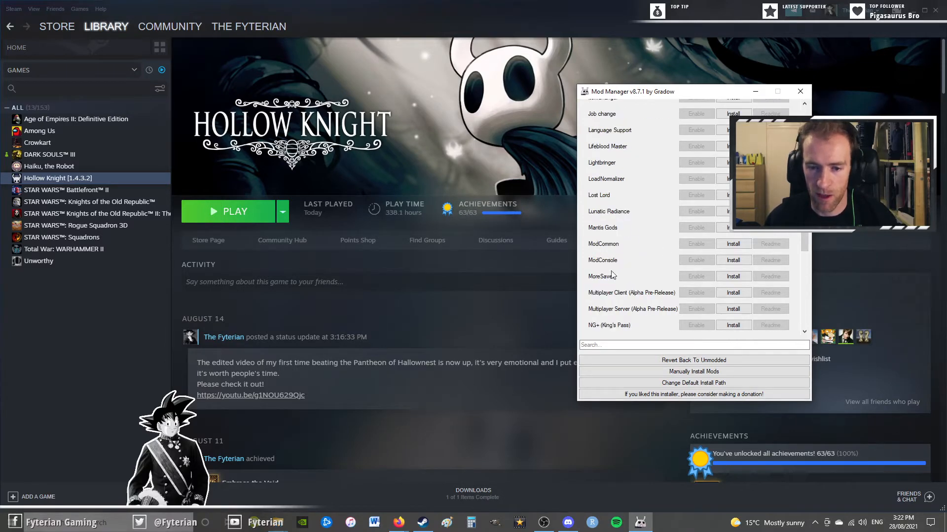
click(733, 244)
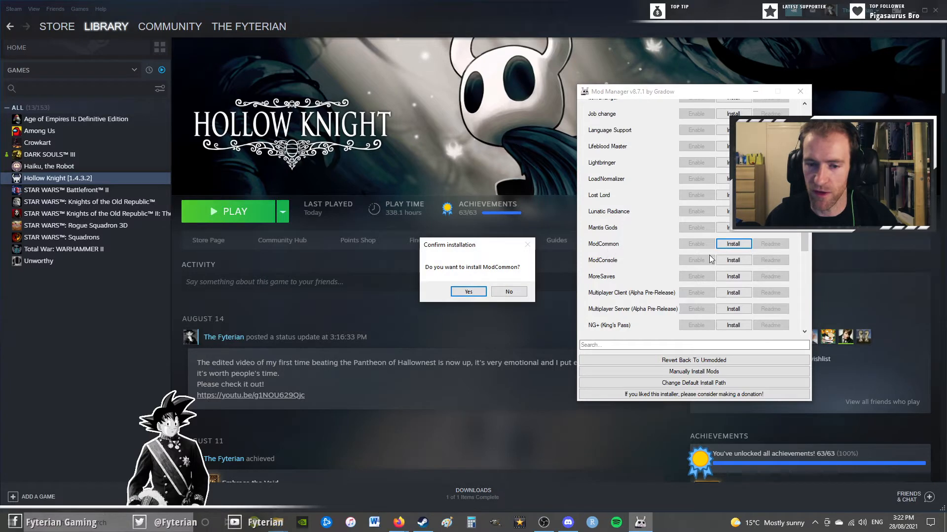
click(468, 291)
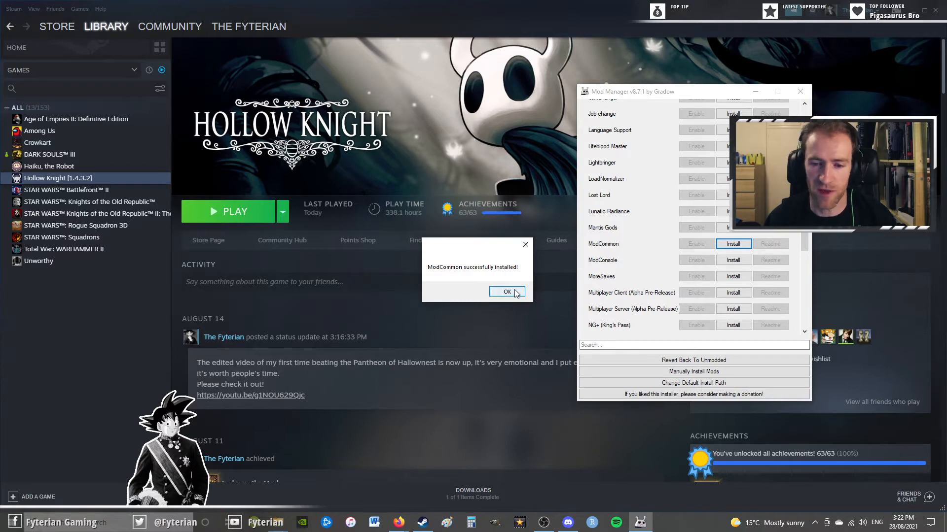
click(507, 292)
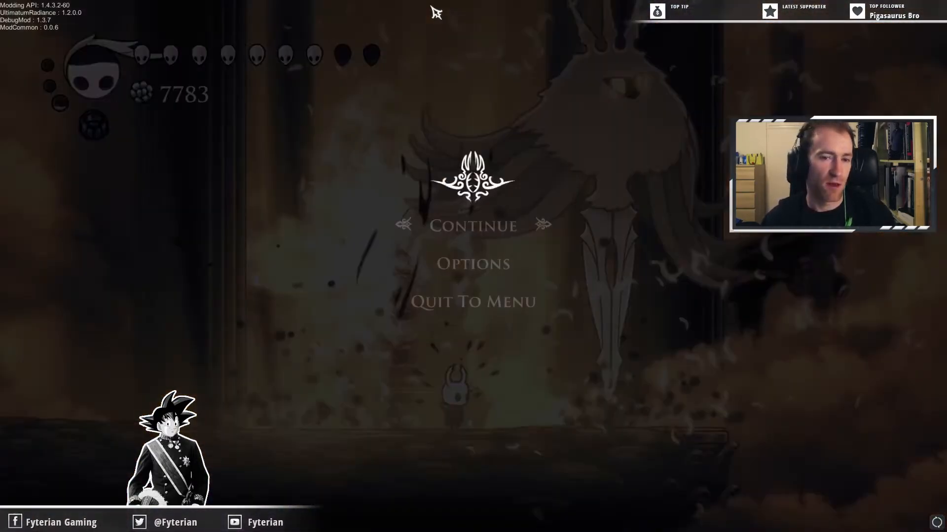
Step: Resume play with Continue, then pause again with Escape
click(472, 302)
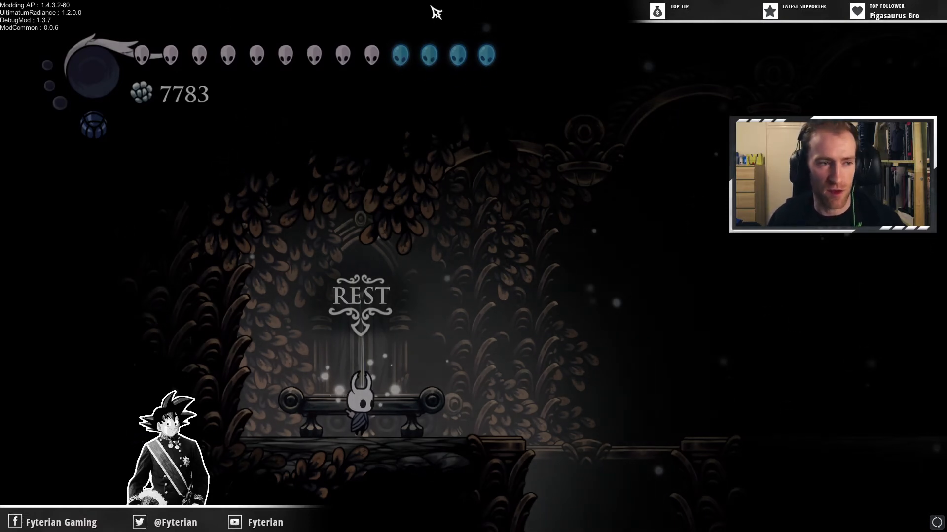
key(Escape)
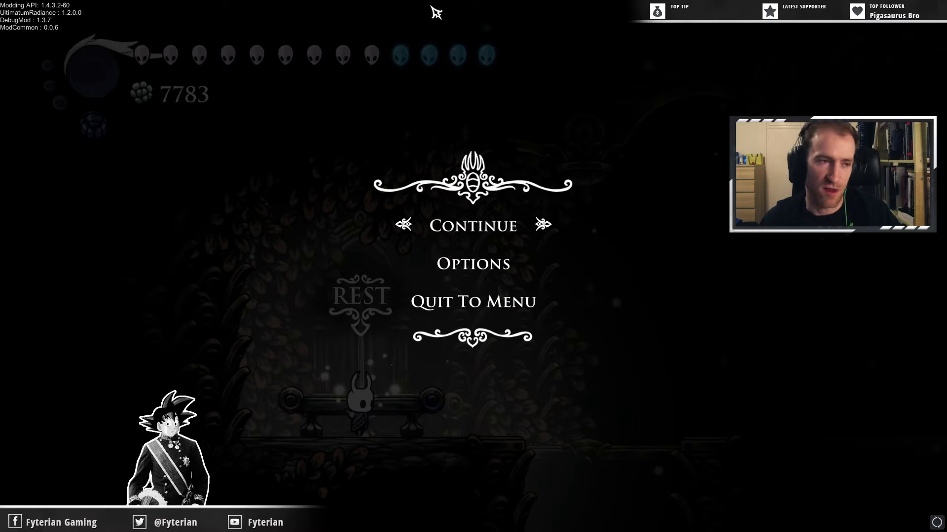
Step: Resume the game, view the charm collection, and return to the Knight resting at the bench
click(473, 226)
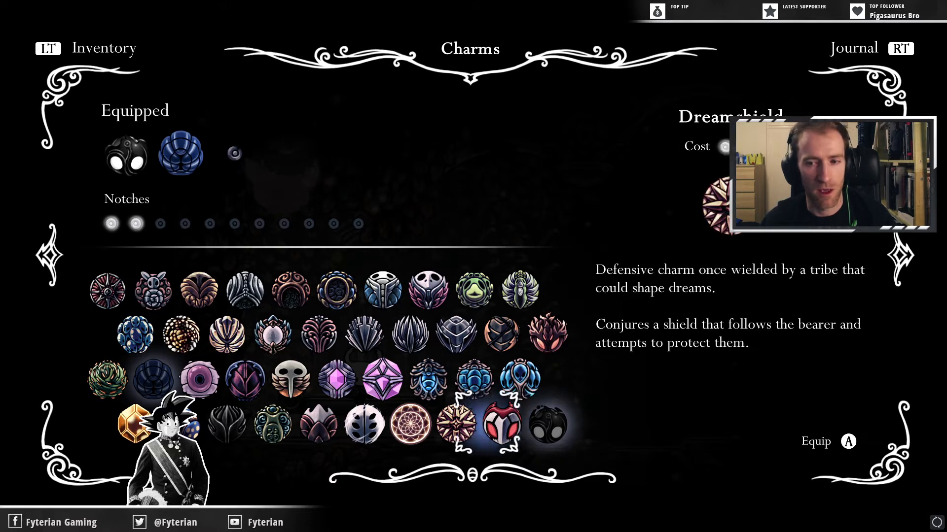
click(500, 426)
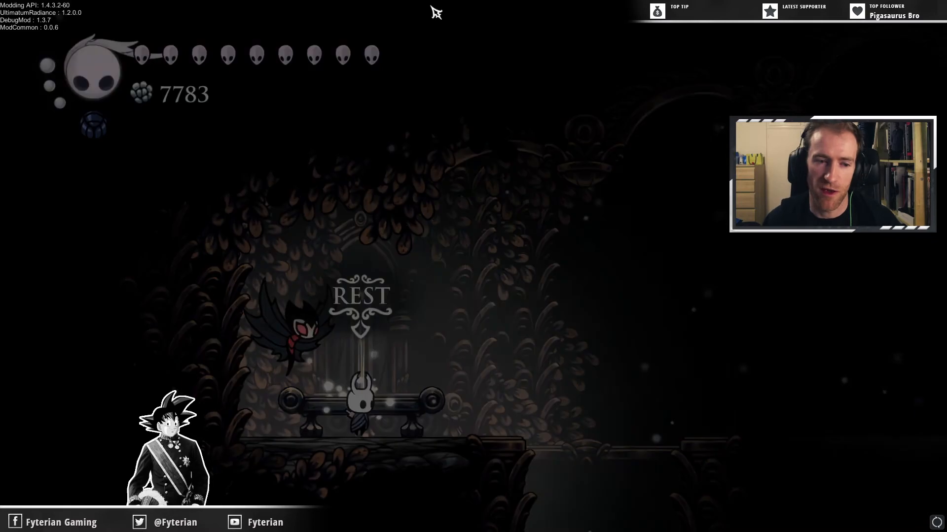
Step: Bring up Debug Mod's charm options and cycle Grimmchild's level to its alternate form
key(Escape)
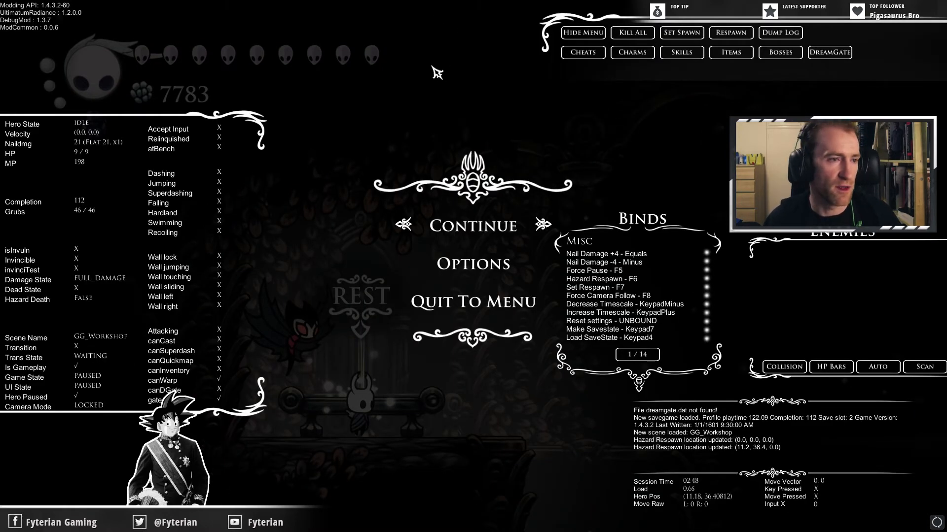
click(631, 52)
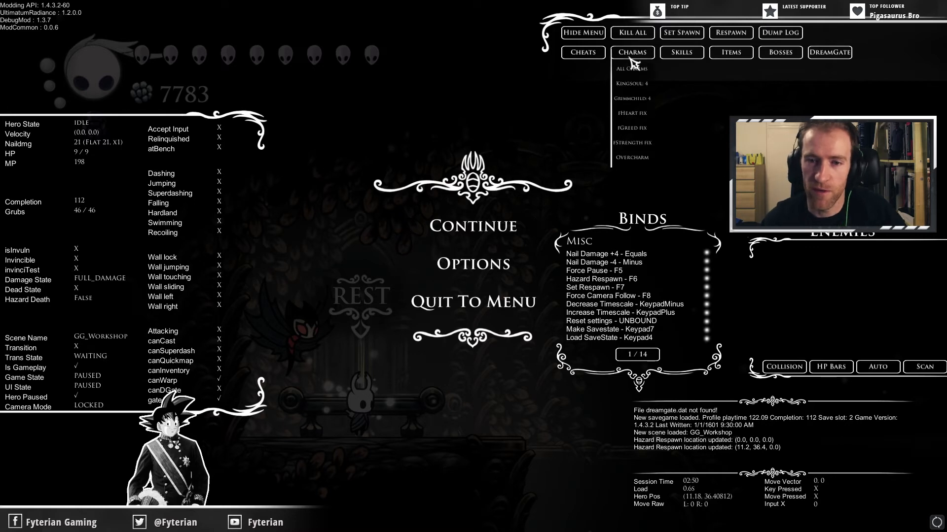
mouse_move(640, 105)
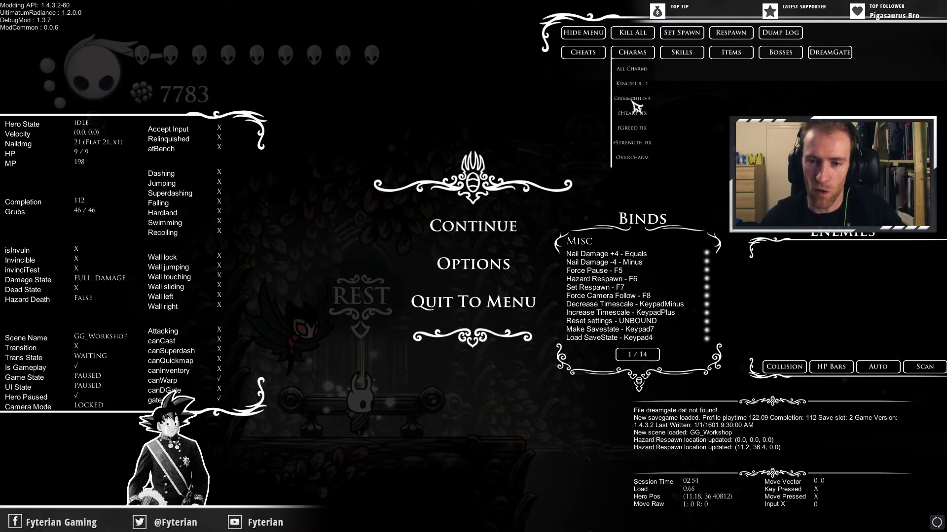
click(632, 99)
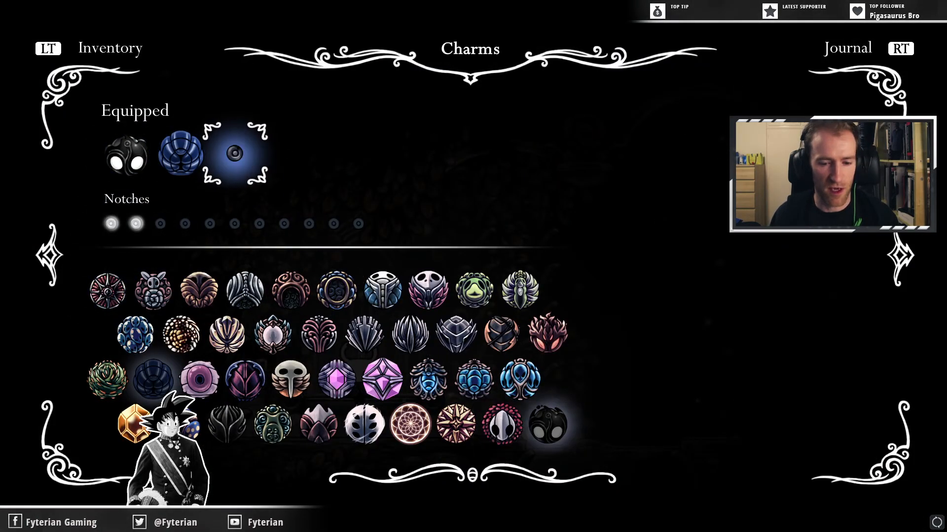
Step: Browse through the charms in the inventory, beginning with Weaversong
click(317, 425)
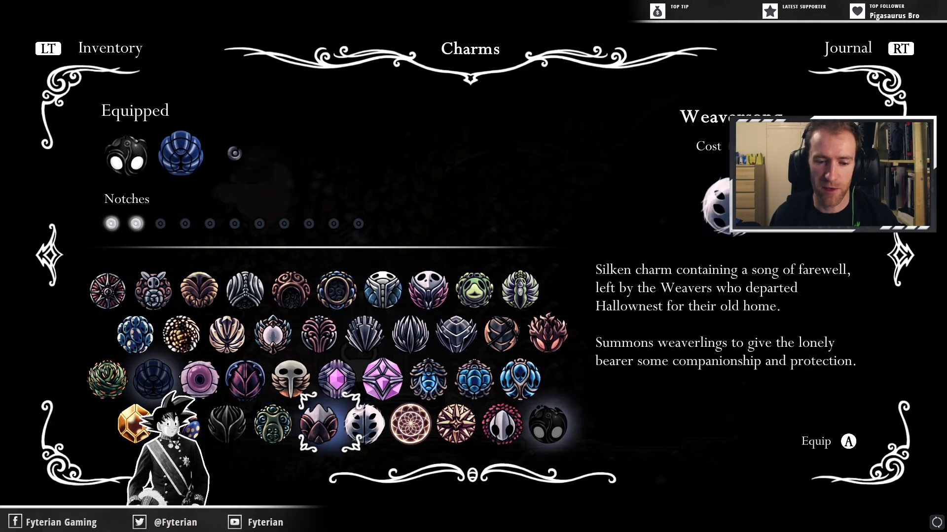
click(501, 425)
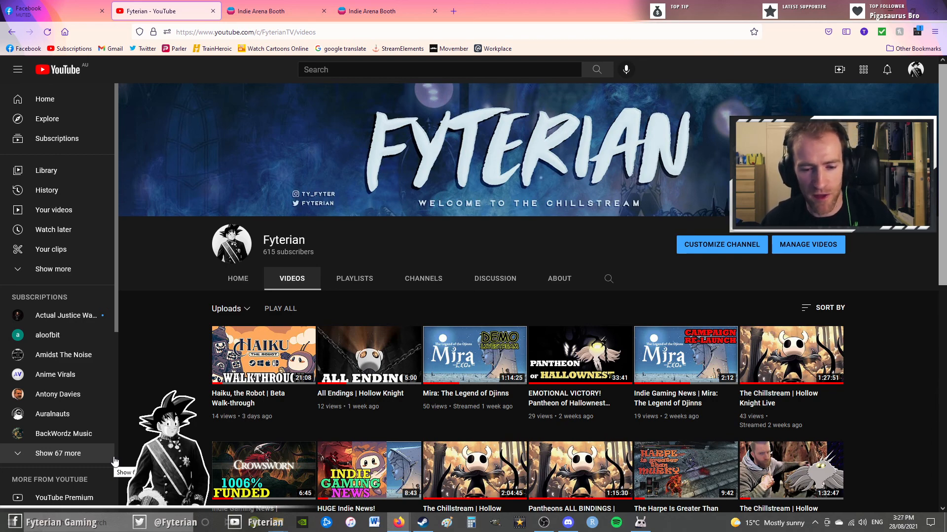
scroll(down, 3)
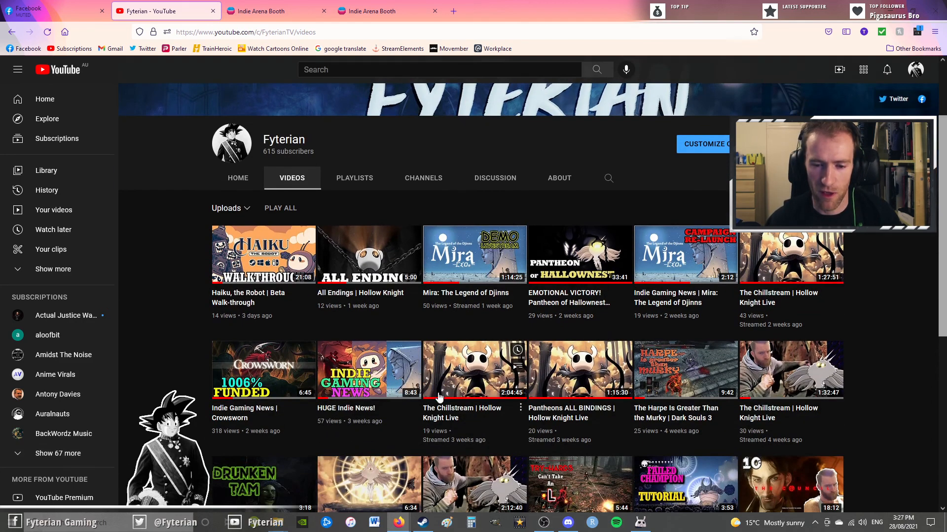
scroll(down, 3)
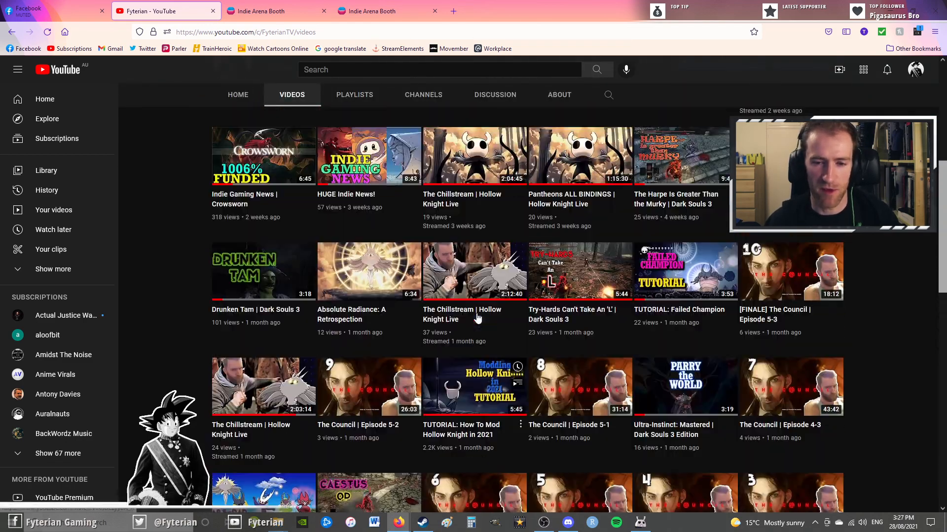
scroll(up, 3)
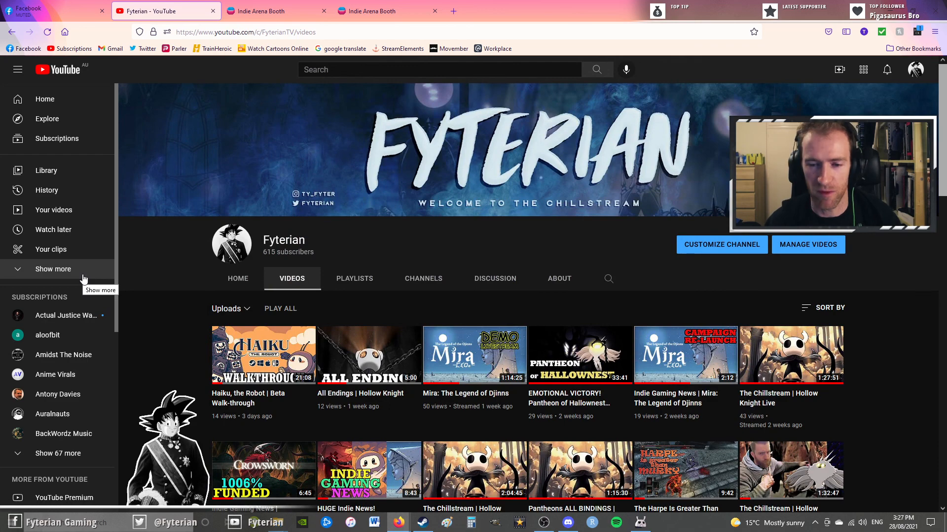
mouse_move(232, 244)
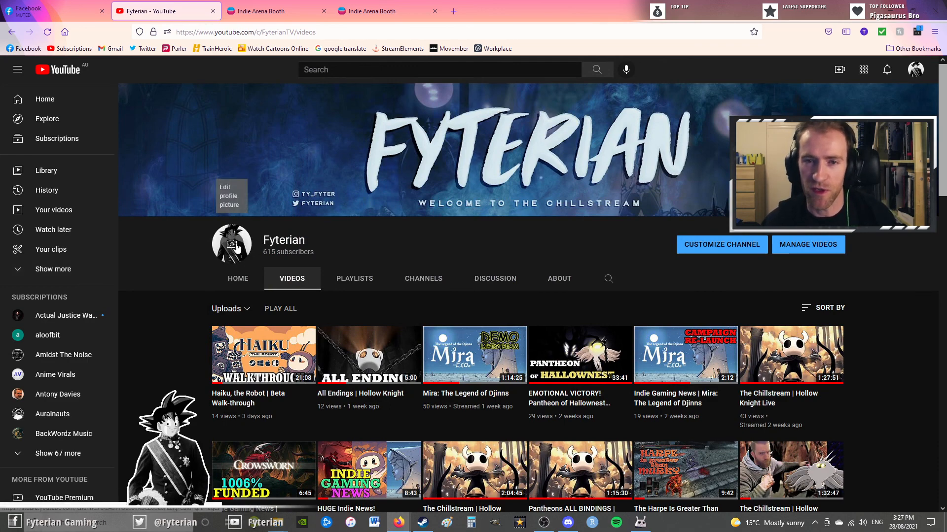